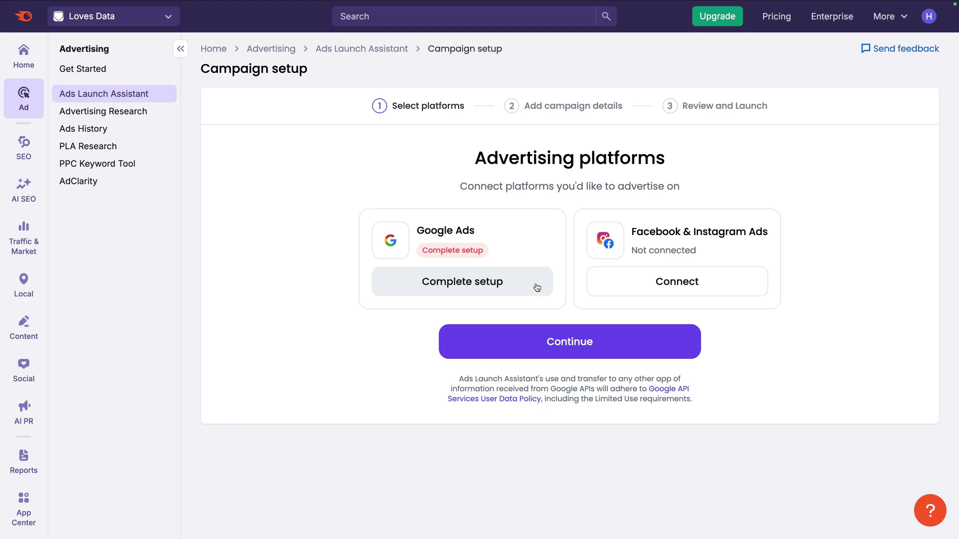
Connect the third Loves Data Demo account as the campaign's Google Ads platform.
{"action": "left_click", "coordinate": [462, 282]}
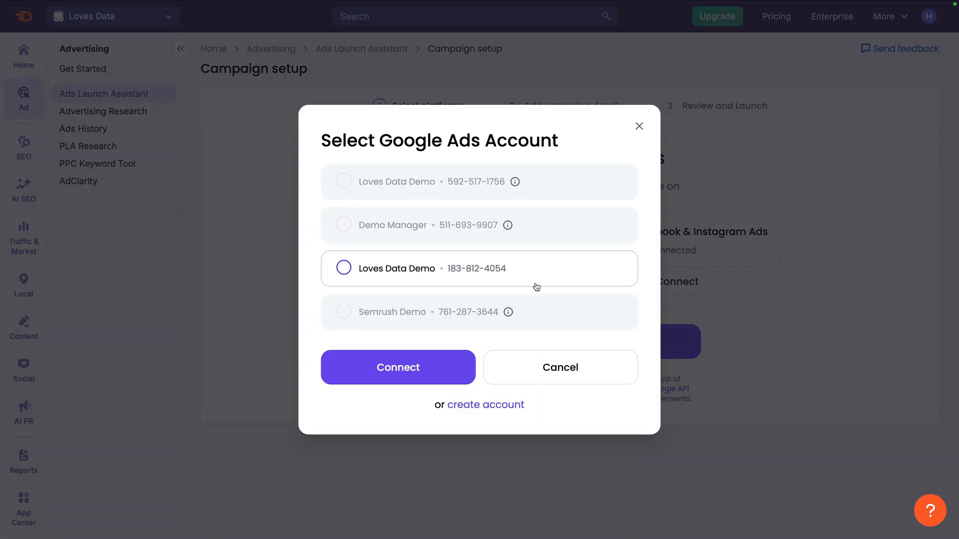
{"action": "left_click", "coordinate": [344, 268]}
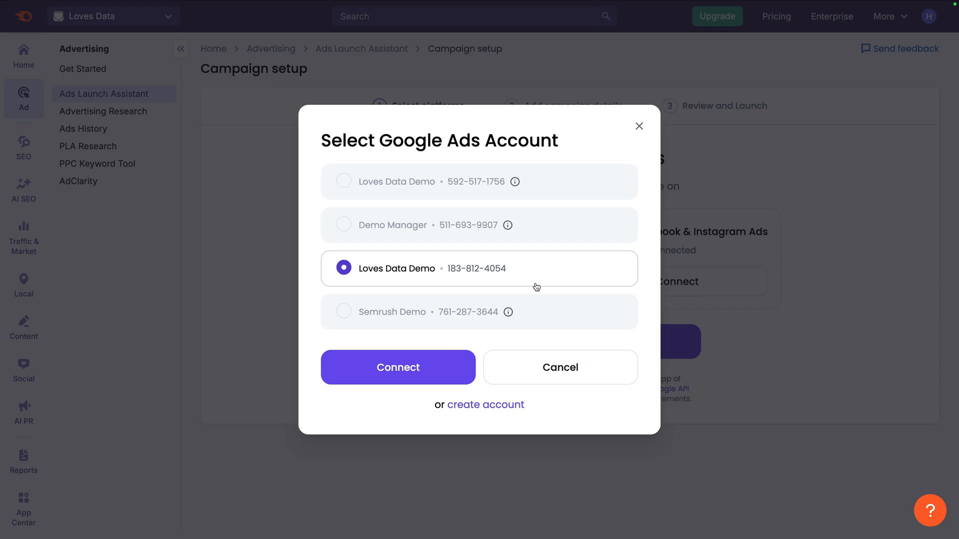
{"action": "mouse_move", "coordinate": [528, 292]}
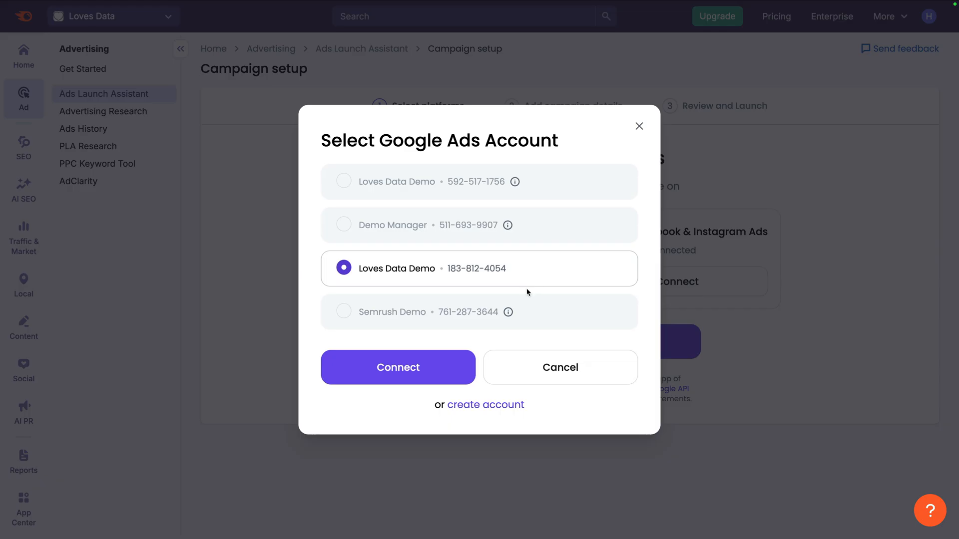
{"action": "left_click", "coordinate": [398, 368]}
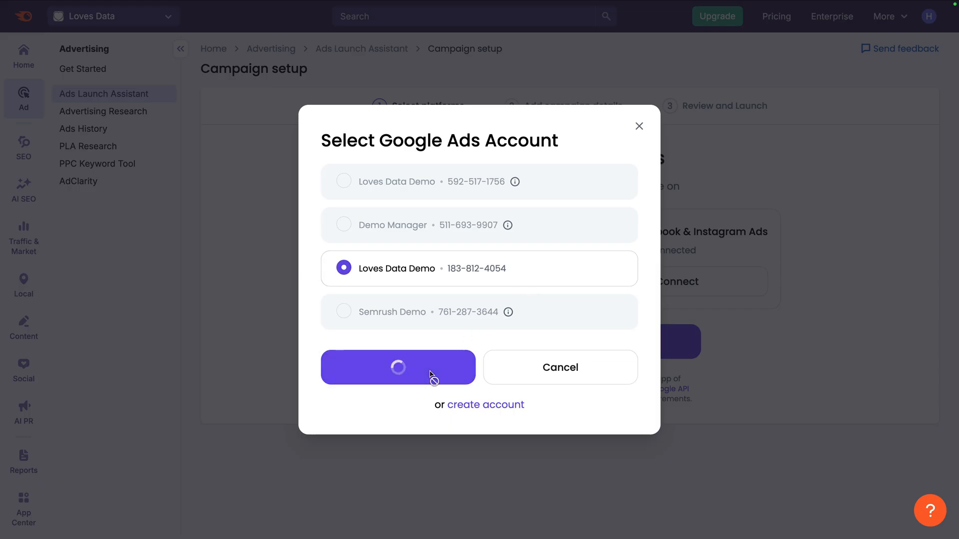
{"action": "left_click", "coordinate": [398, 367]}
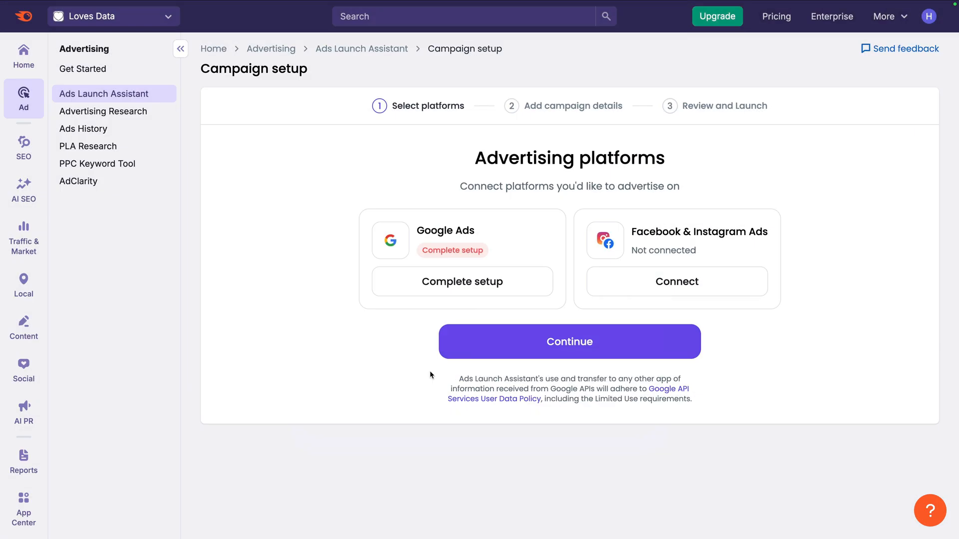
{"action": "left_click", "coordinate": [462, 281]}
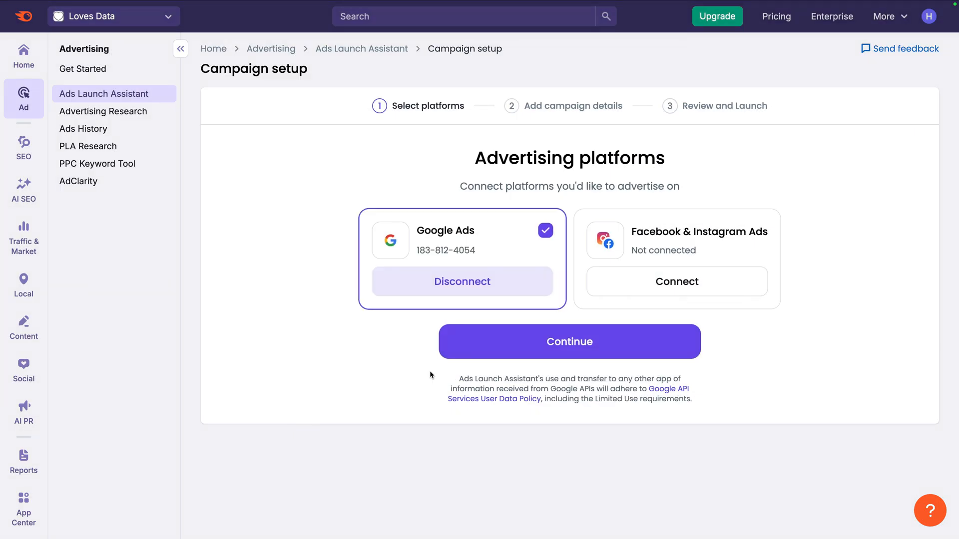
Go to campaign details and rename the campaign 'GA4 Course | Semrush | Search'.
{"action": "left_click", "coordinate": [570, 341]}
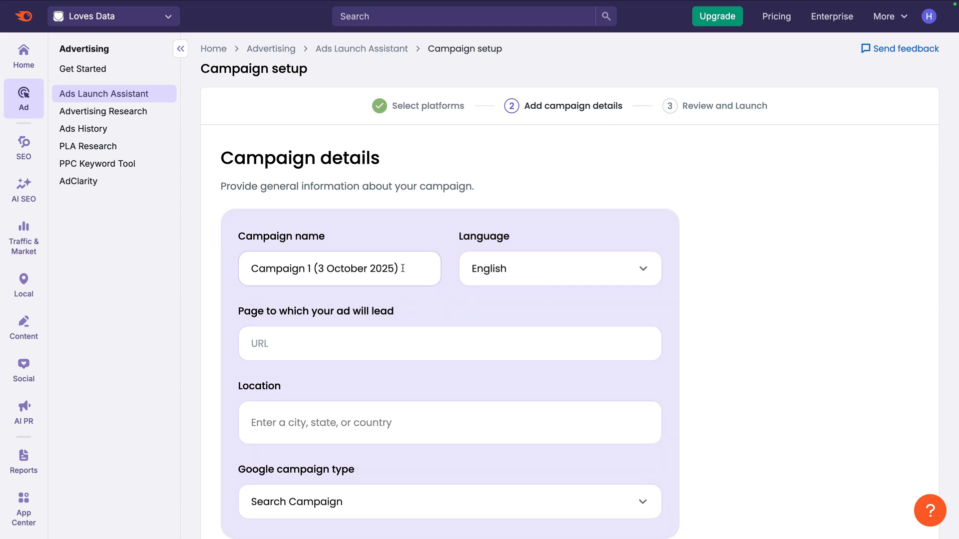
{"action": "triple_click", "coordinate": [324, 269]}
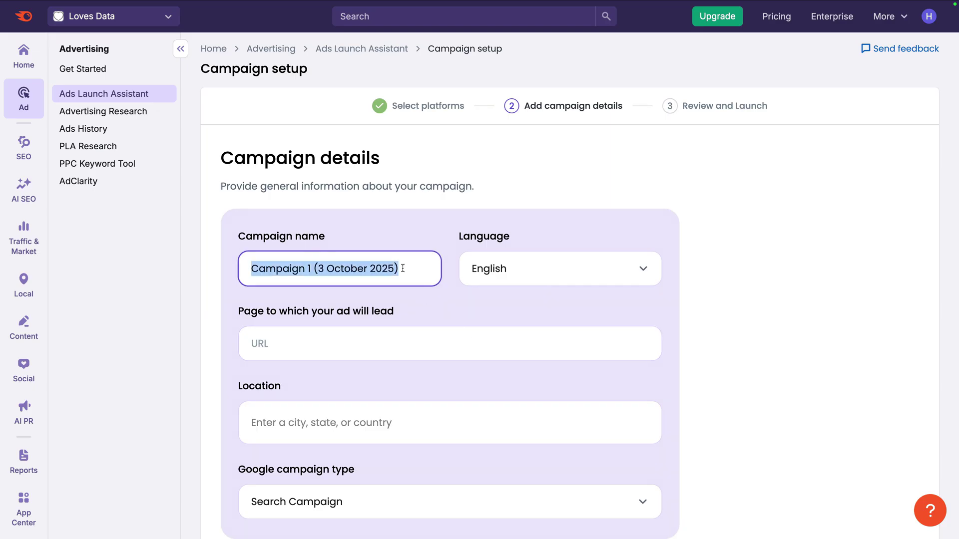
{"action": "type", "text": "GA4"}
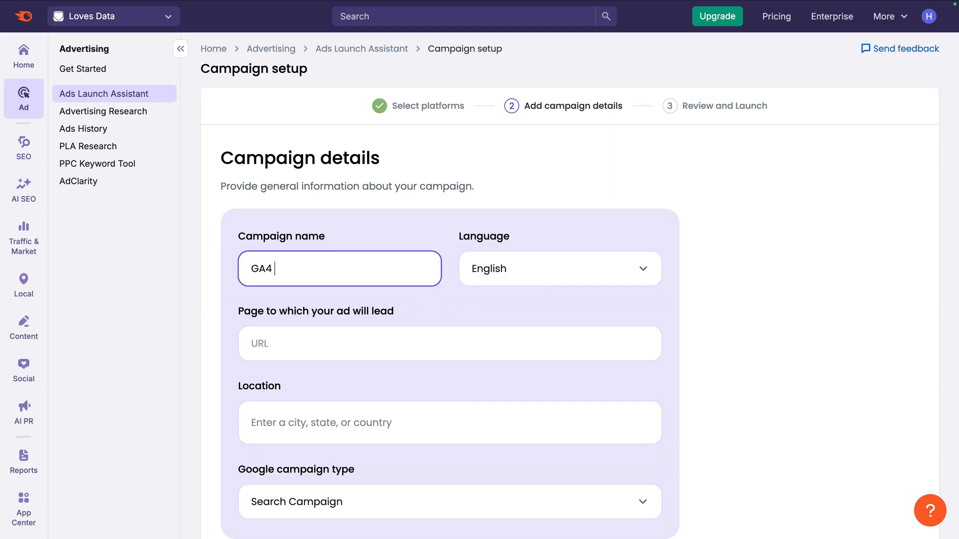
{"action": "type", "text": "Course | Semrush | Search"}
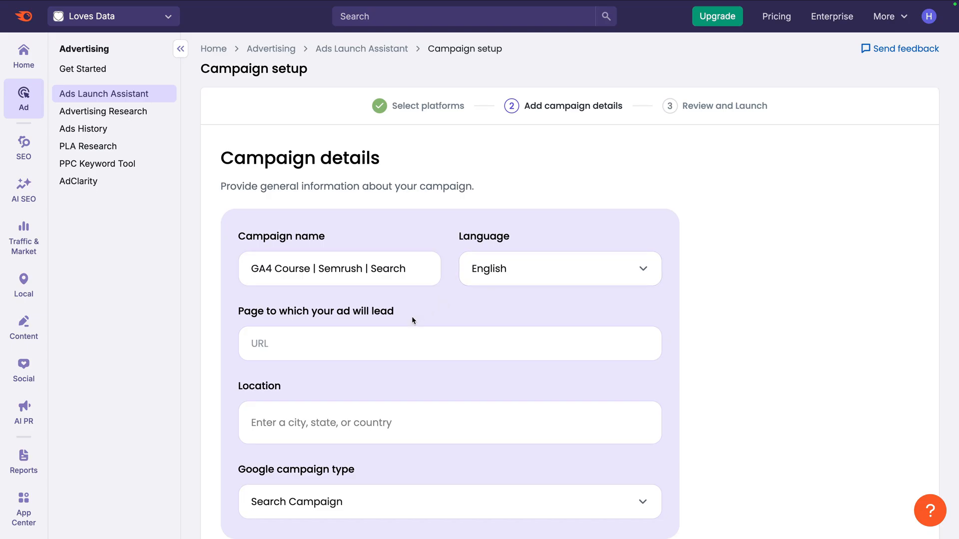
Enter the lovesdata.com google-analytics-4 course URL as landing page and type California as location.
{"action": "scroll", "scroll_direction": "down", "scroll_amount": 3}
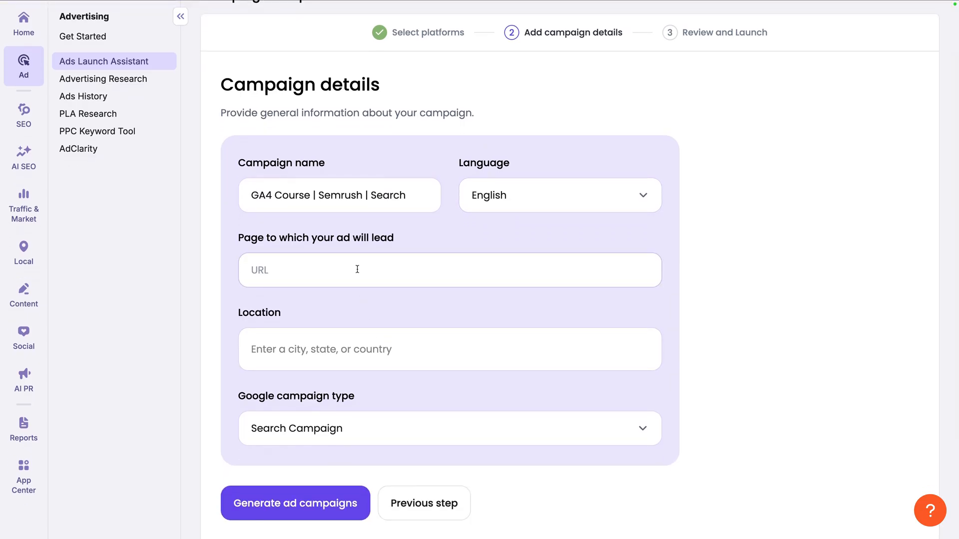
{"action": "type", "text": "https://www.lovesdata.com/courses/google"}
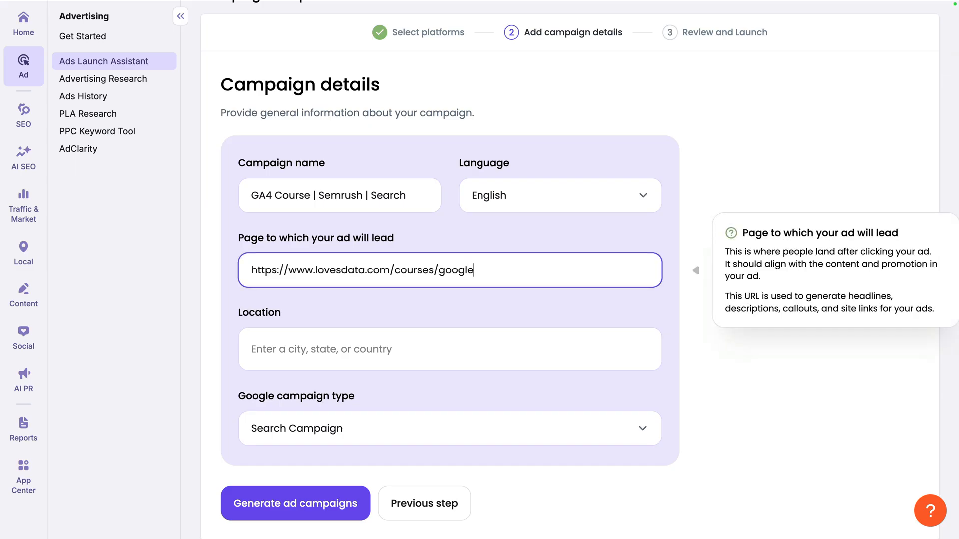
{"action": "type", "text": "-analytics-4/"}
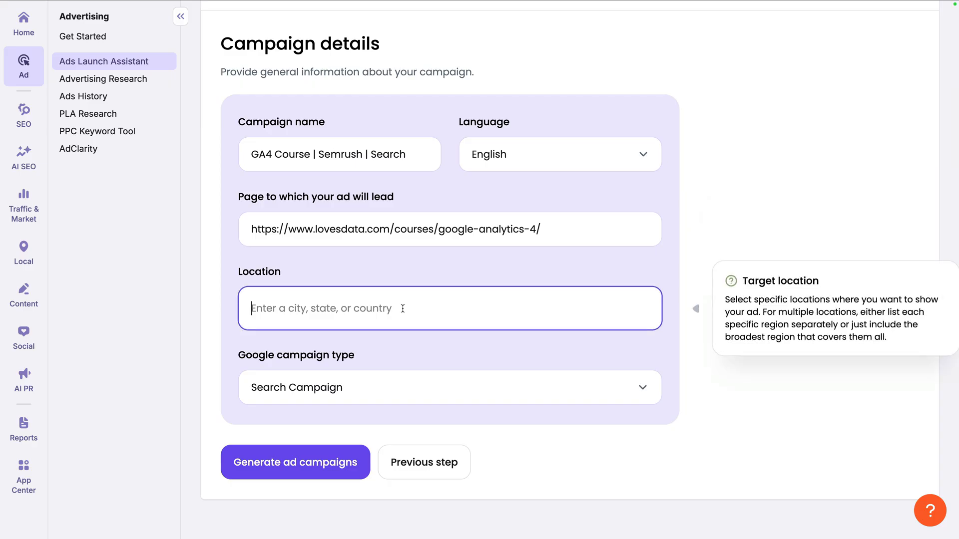
{"action": "type", "text": "California"}
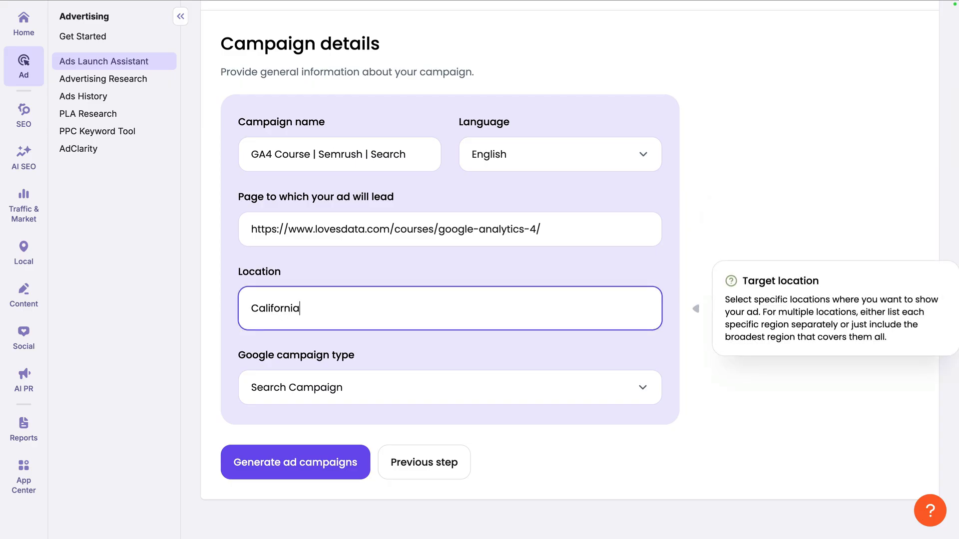
Keep Search Campaign as the Google campaign type, targeting California.
{"action": "left_click", "coordinate": [448, 308]}
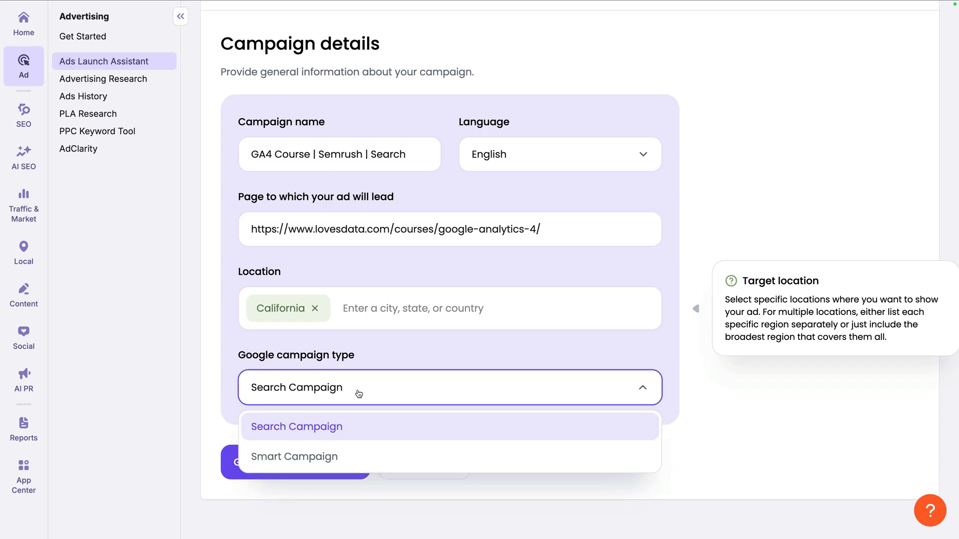
{"action": "mouse_move", "coordinate": [357, 431]}
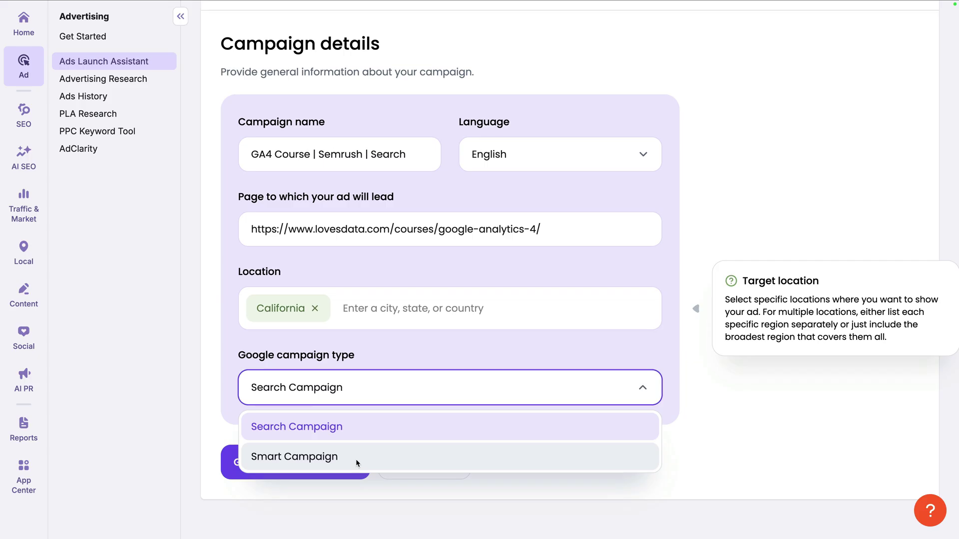
{"action": "mouse_move", "coordinate": [358, 444]}
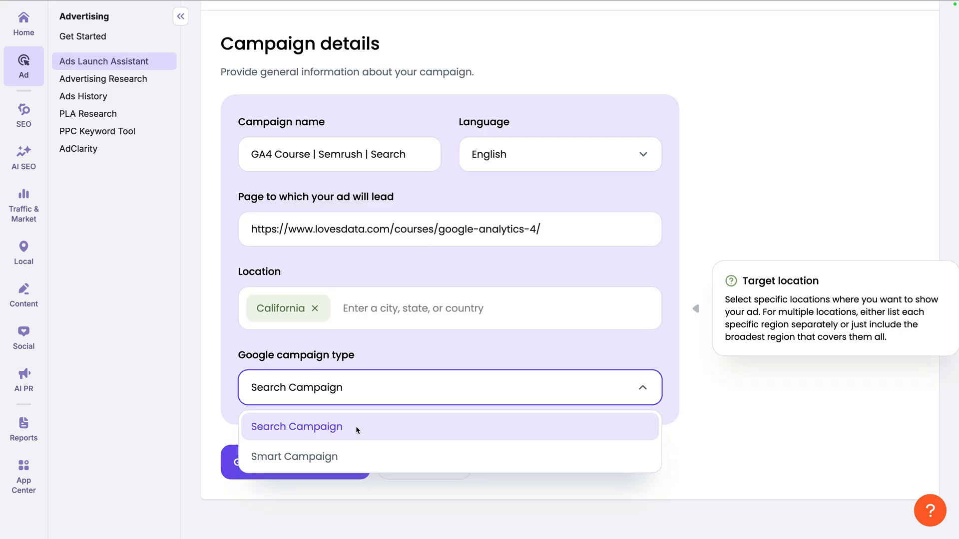
{"action": "left_click", "coordinate": [297, 426]}
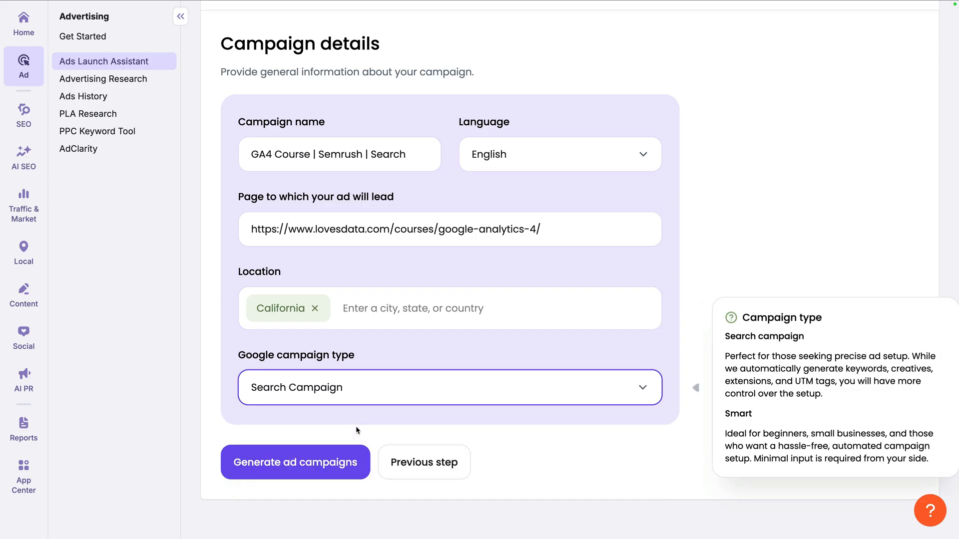
Generate the search campaign with 20 keywords, an ad preview and a $75 daily budget.
{"action": "left_click", "coordinate": [295, 463]}
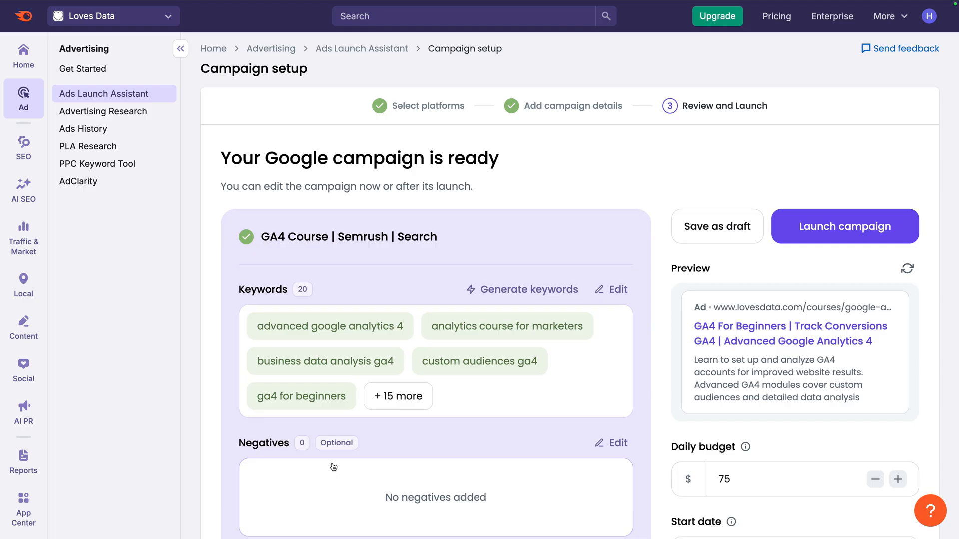
{"action": "mouse_move", "coordinate": [488, 374]}
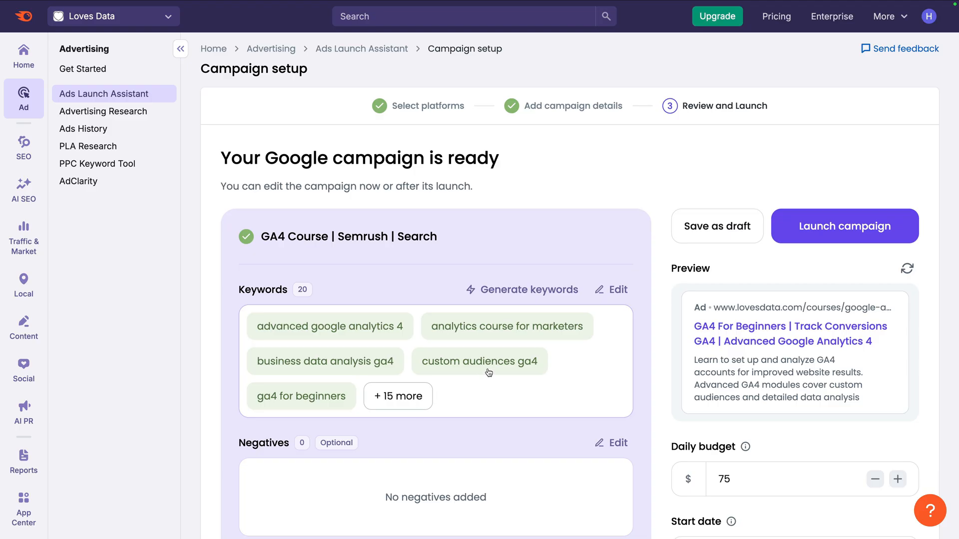
Delete six keywords, including best practices, conversion tracking and data collection, leaving 14.
{"action": "left_click", "coordinate": [611, 290]}
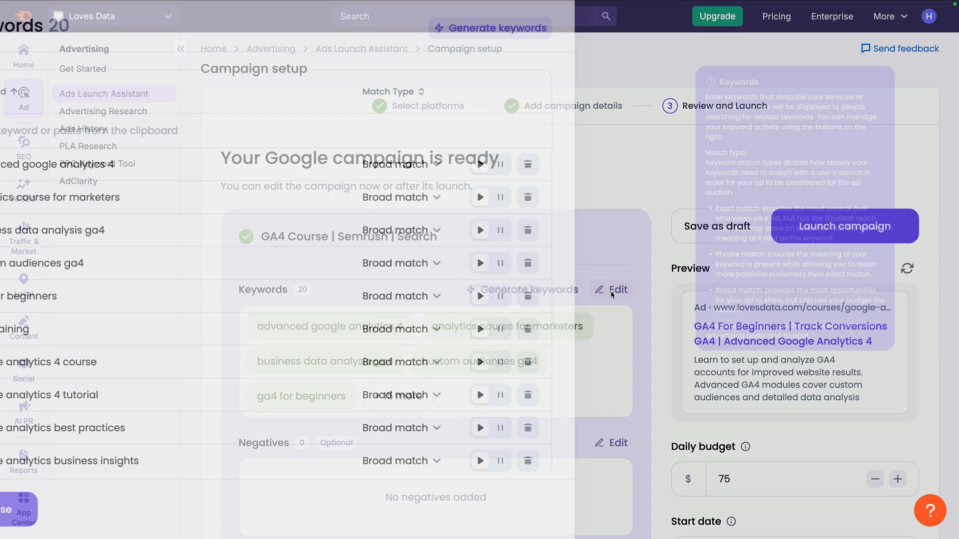
{"action": "left_click", "coordinate": [618, 289]}
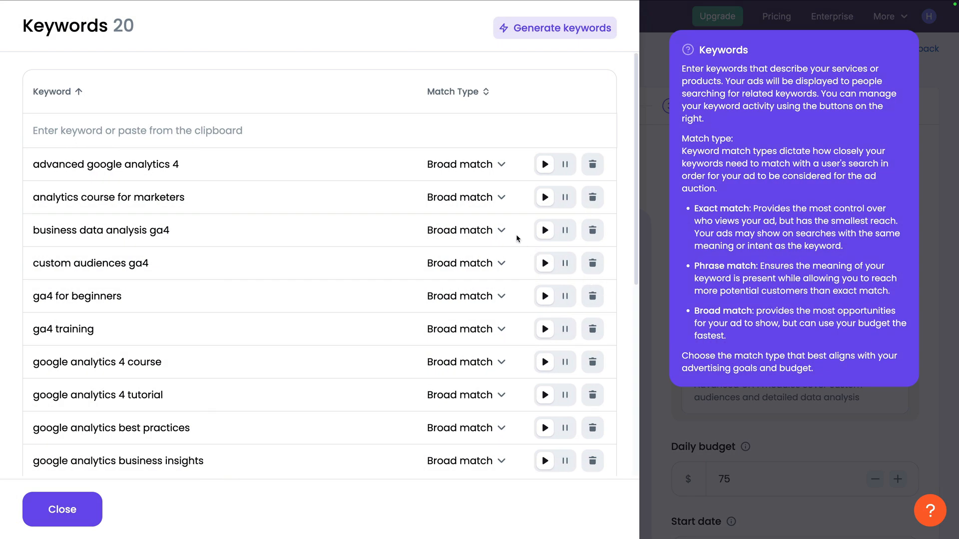
{"action": "mouse_move", "coordinate": [468, 211]}
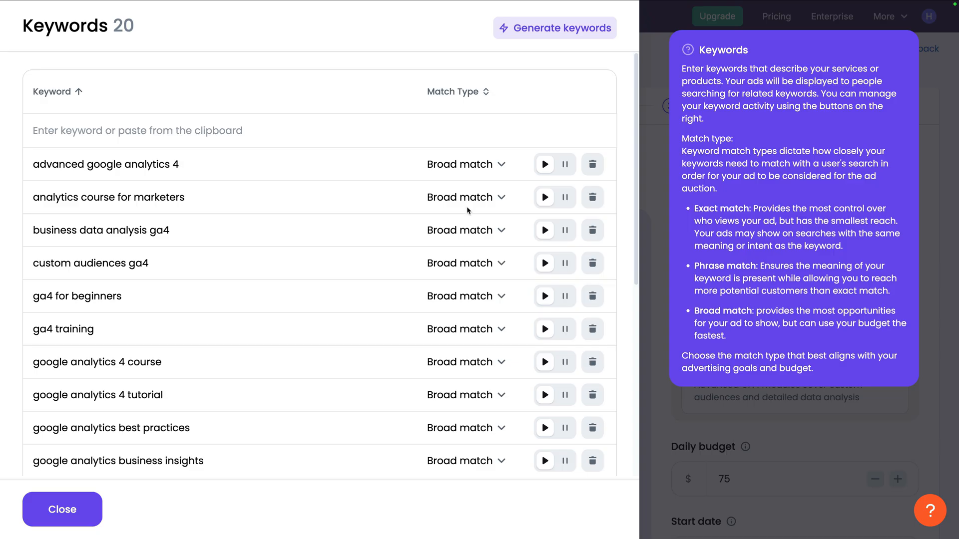
{"action": "mouse_move", "coordinate": [505, 287]}
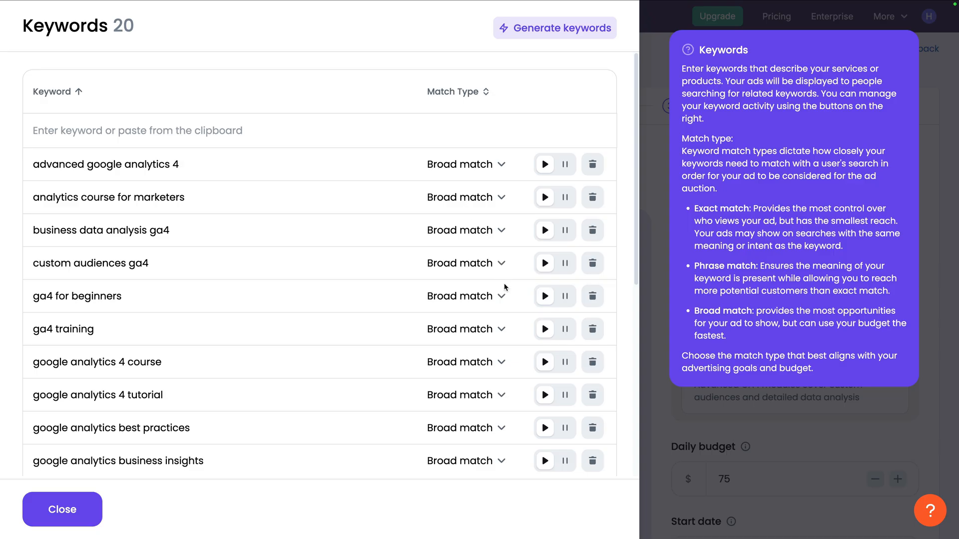
{"action": "scroll", "scroll_direction": "down", "scroll_amount": 3}
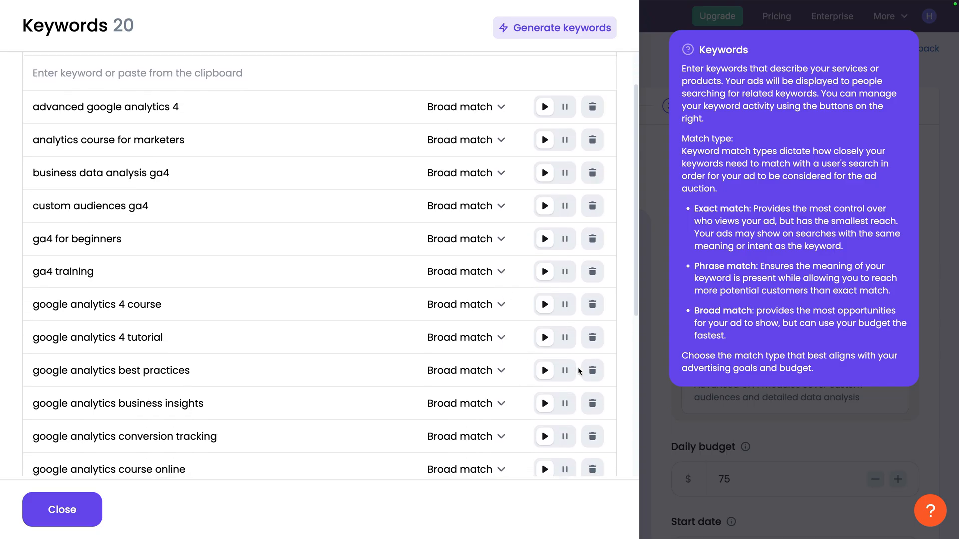
{"action": "left_click", "coordinate": [592, 371]}
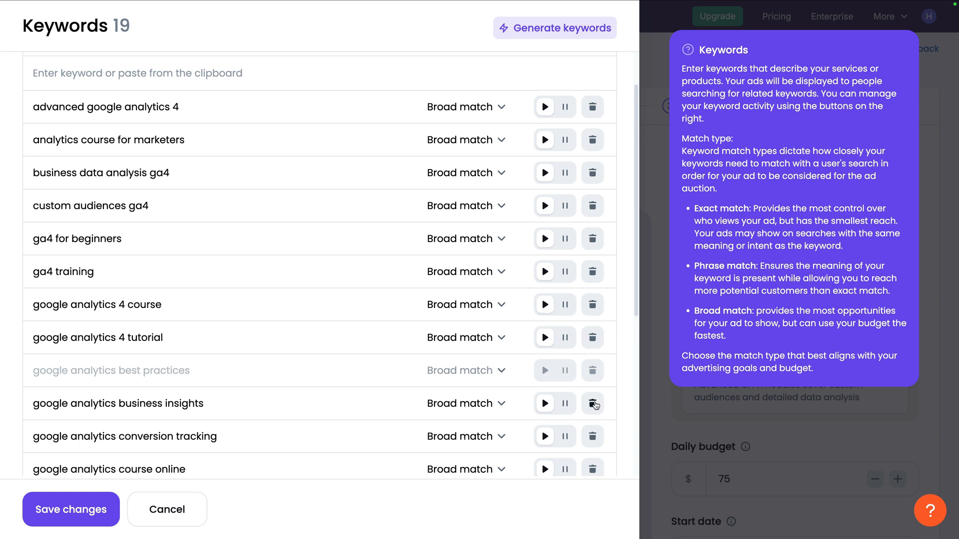
{"action": "left_click", "coordinate": [593, 404]}
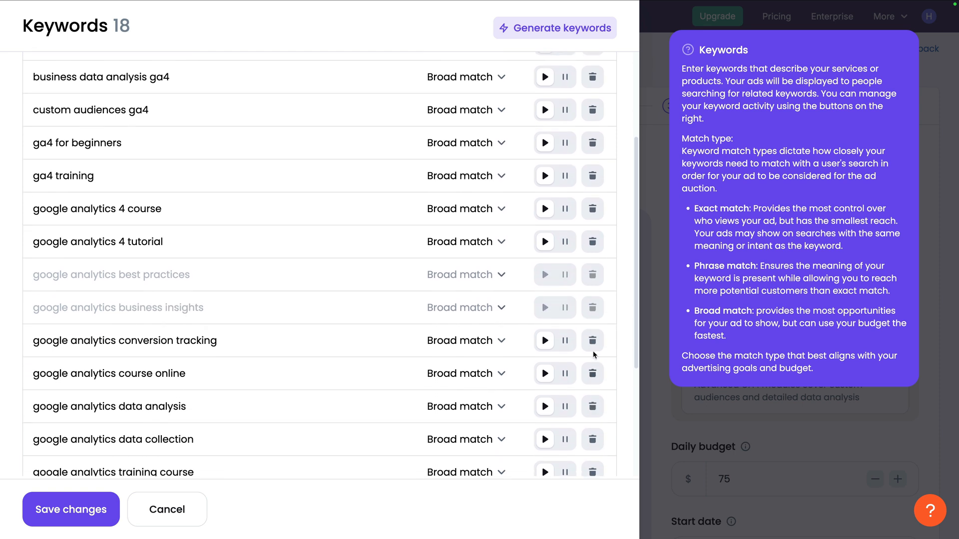
{"action": "left_click", "coordinate": [592, 340]}
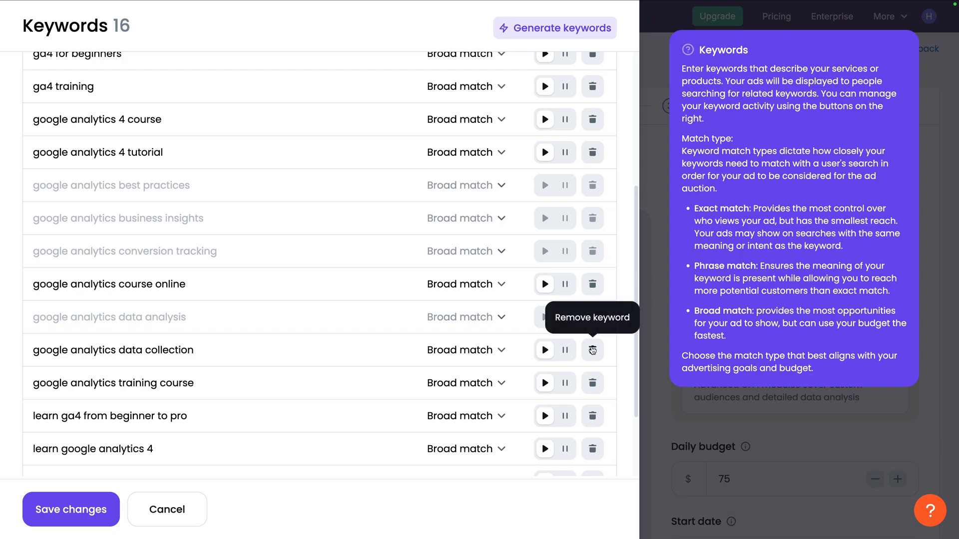
{"action": "left_click", "coordinate": [592, 350]}
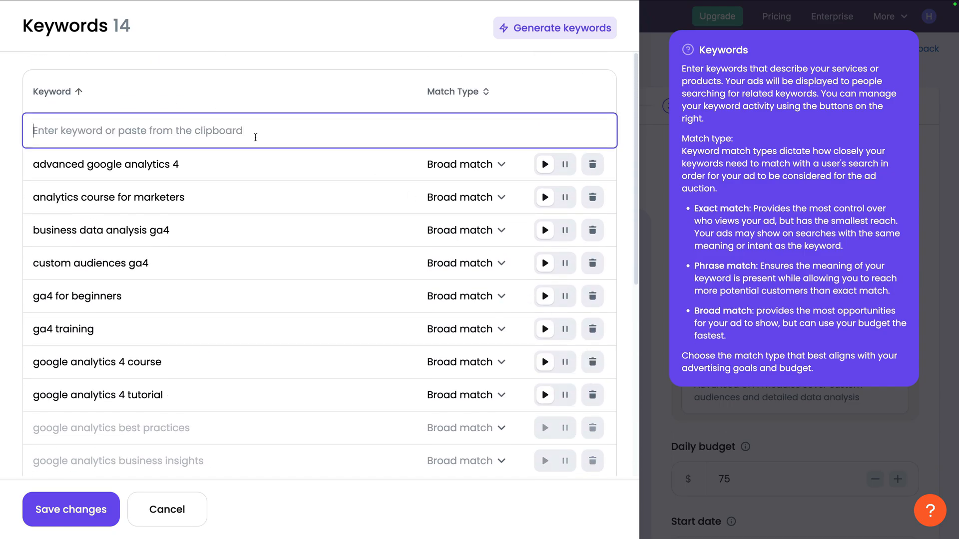
Add 'google analytics academy course', 'ga 4 training' and 'google analytics lessons', then save.
{"action": "type", "text": "google analytics academy course"}
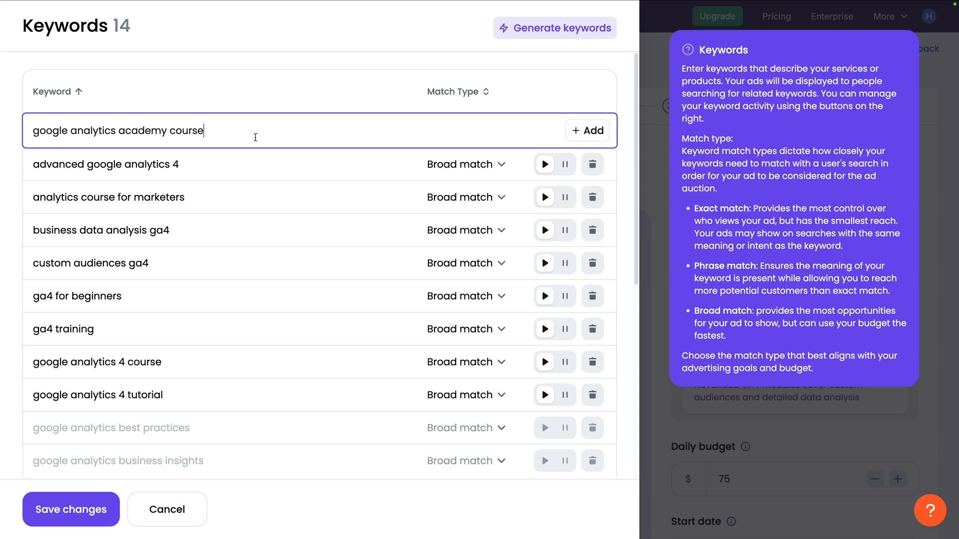
{"action": "left_click", "coordinate": [587, 130]}
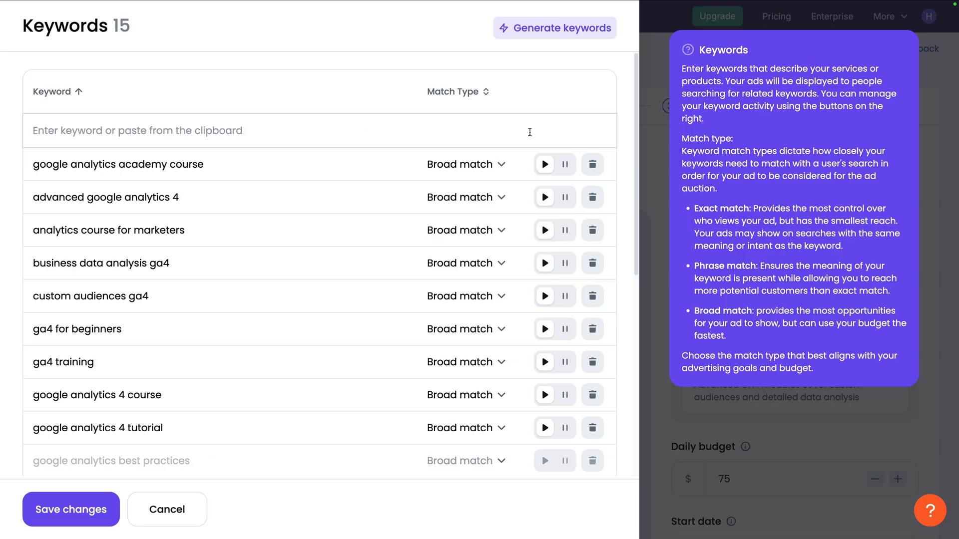
{"action": "type", "text": "ga 4 training"}
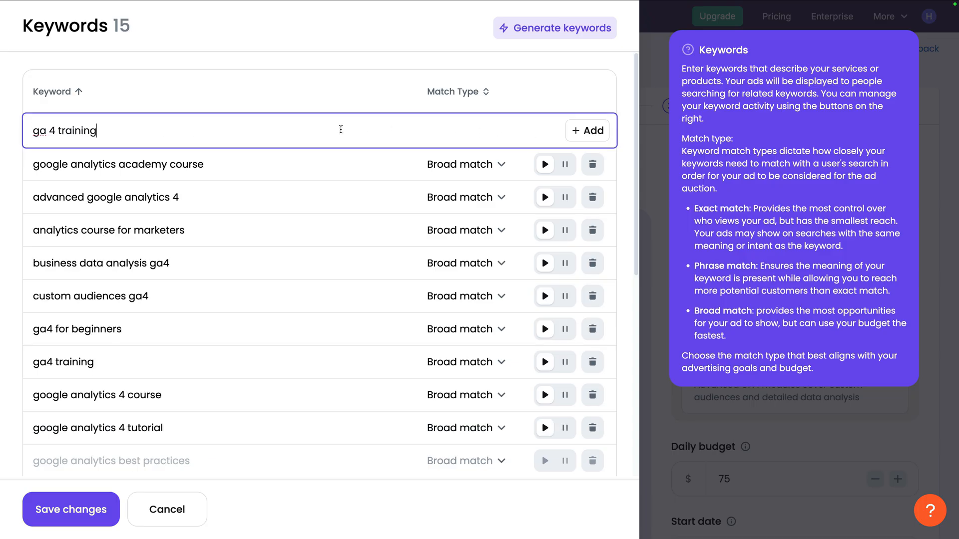
{"action": "left_click", "coordinate": [587, 130]}
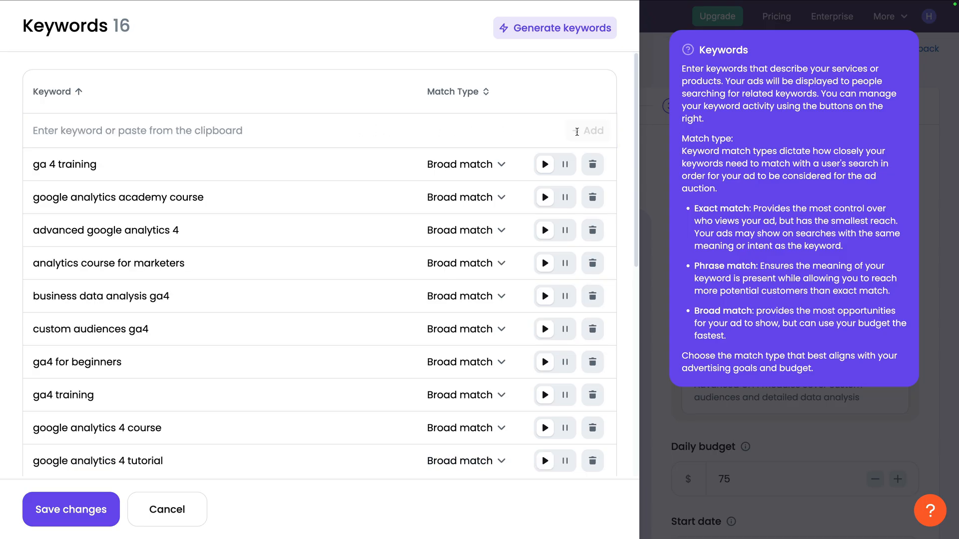
{"action": "type", "text": "google analytics lessons"}
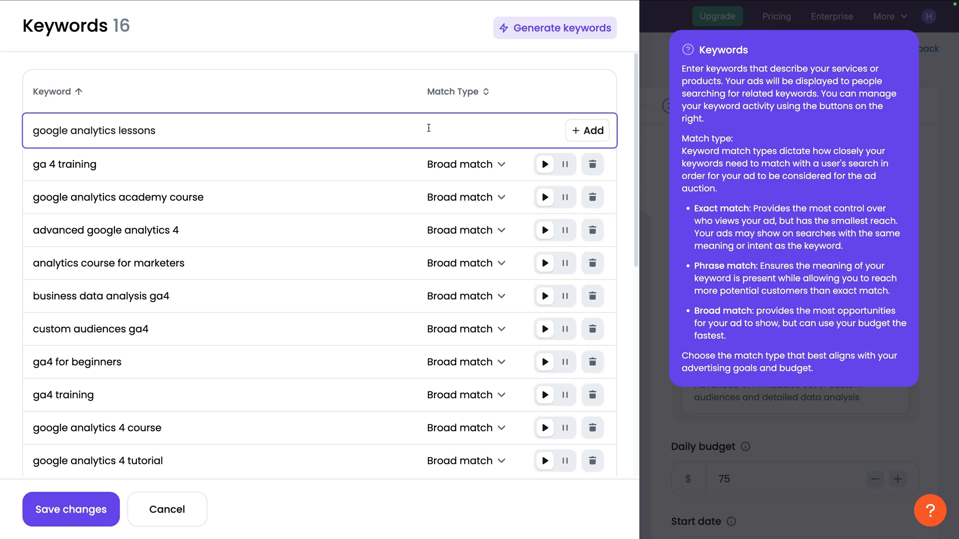
{"action": "left_click", "coordinate": [587, 131]}
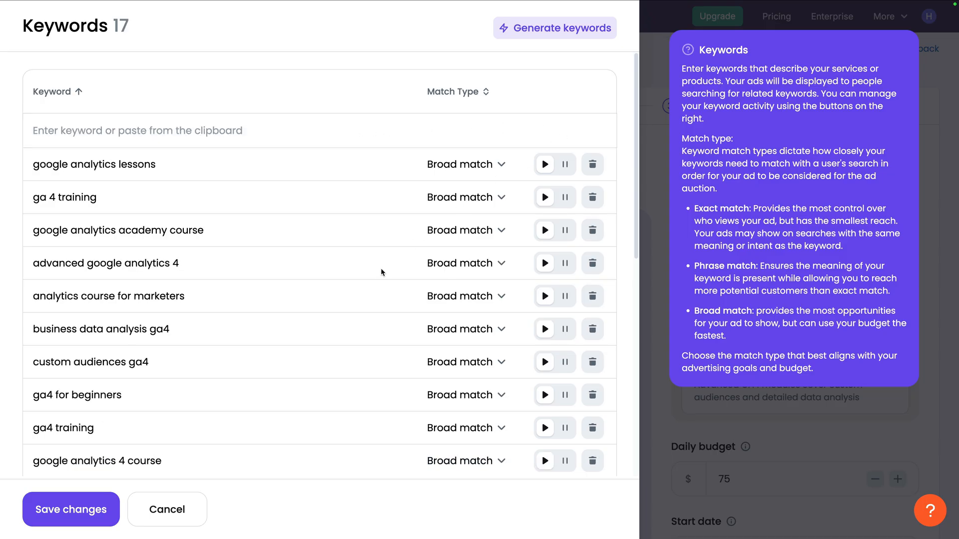
{"action": "left_click", "coordinate": [71, 509]}
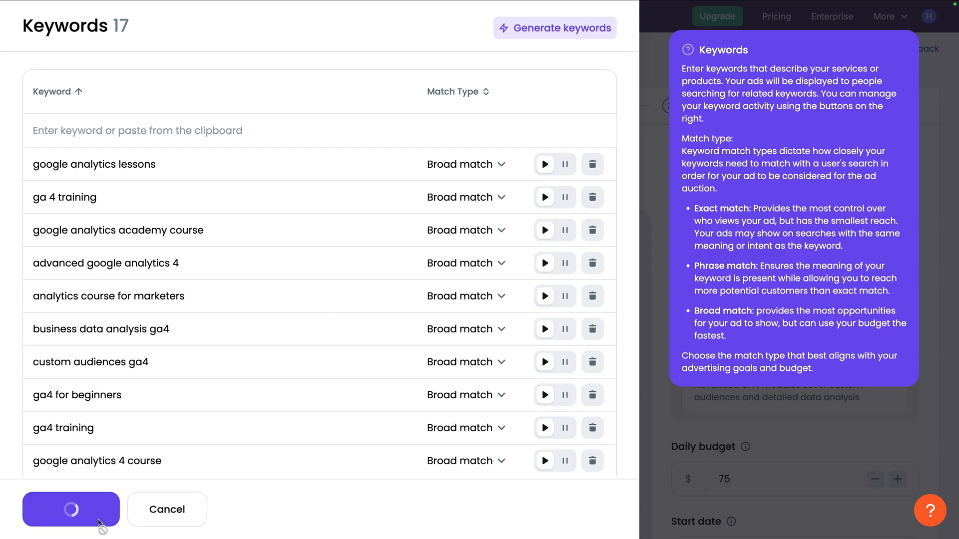
Scroll the campaign review, now 17 keywords, down to the callouts and sitelinks.
{"action": "left_click", "coordinate": [71, 509]}
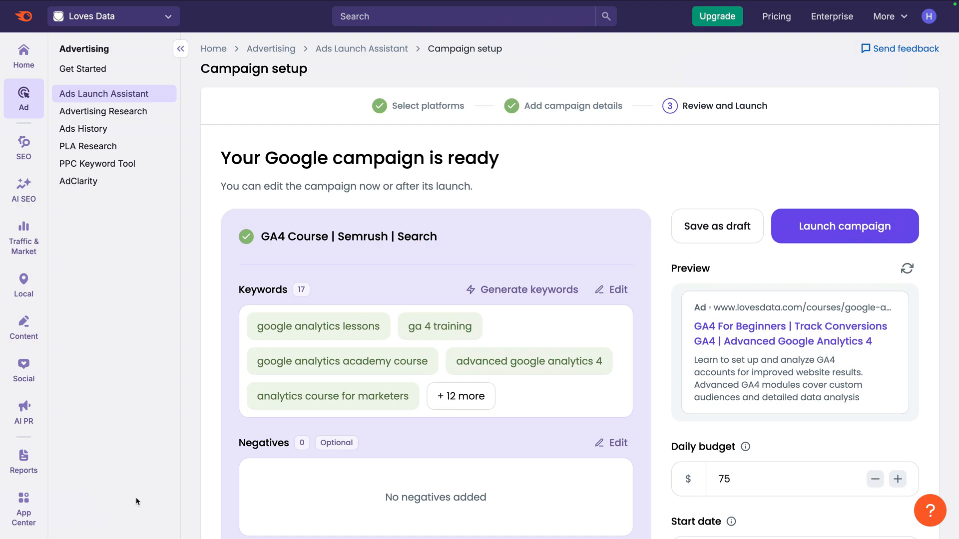
{"action": "scroll", "scroll_direction": "down", "scroll_amount": 3}
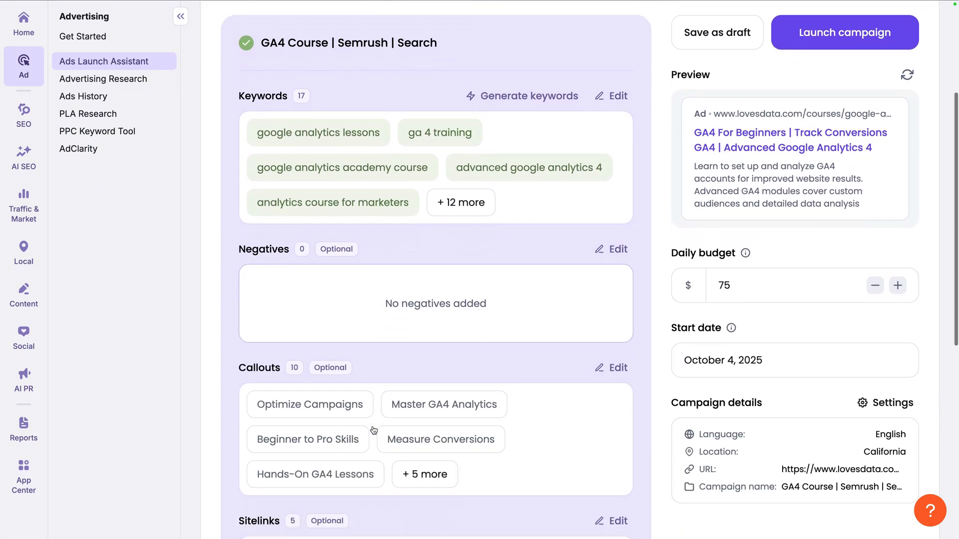
{"action": "scroll", "scroll_direction": "down", "scroll_amount": 3}
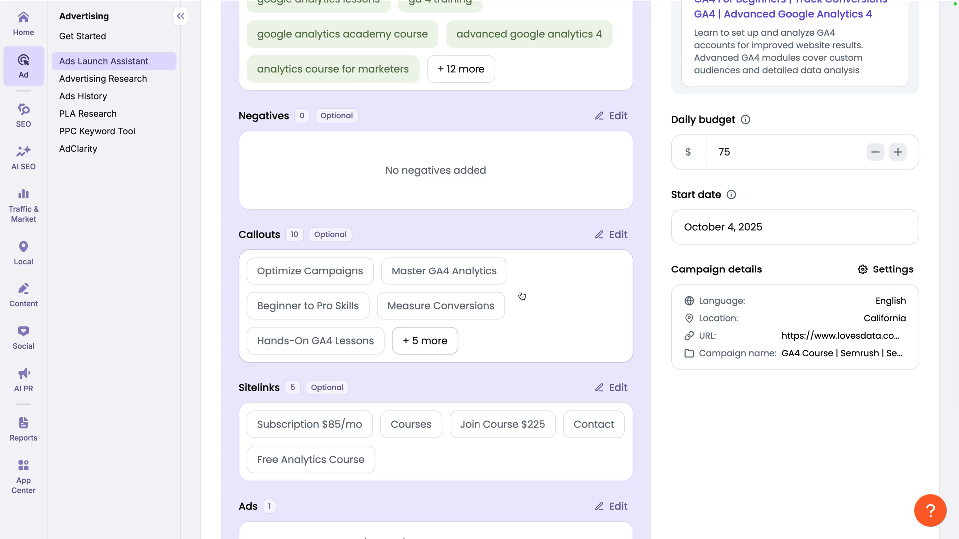
{"action": "mouse_move", "coordinate": [588, 247]}
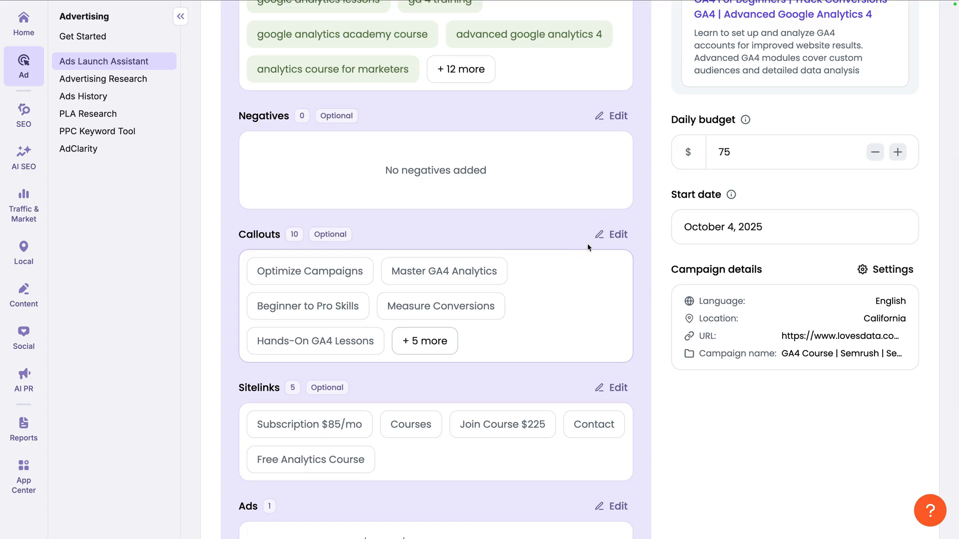
Delete the Optimize Campaigns, Measure Conversions, Custom Reports Guide and Track Marketing Success callouts.
{"action": "left_click", "coordinate": [618, 234]}
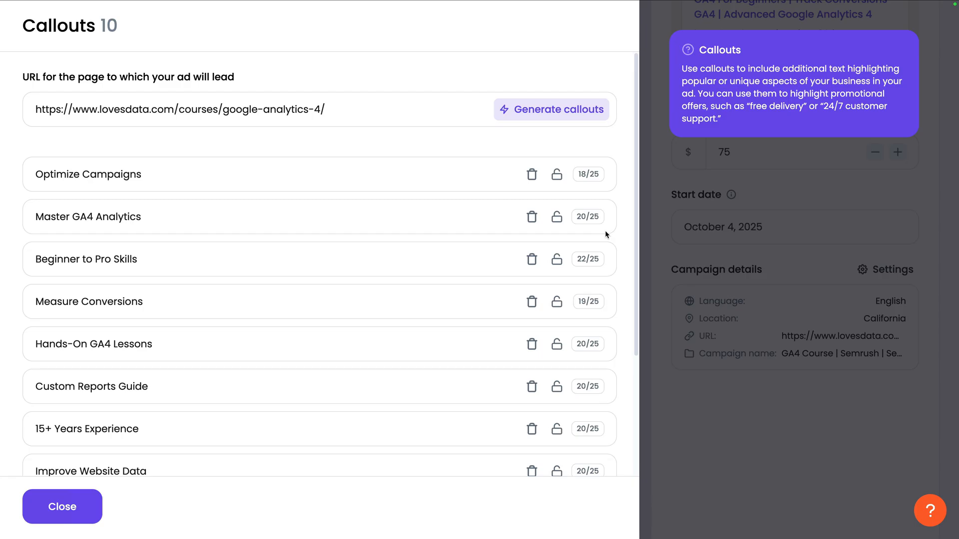
{"action": "mouse_move", "coordinate": [531, 174]}
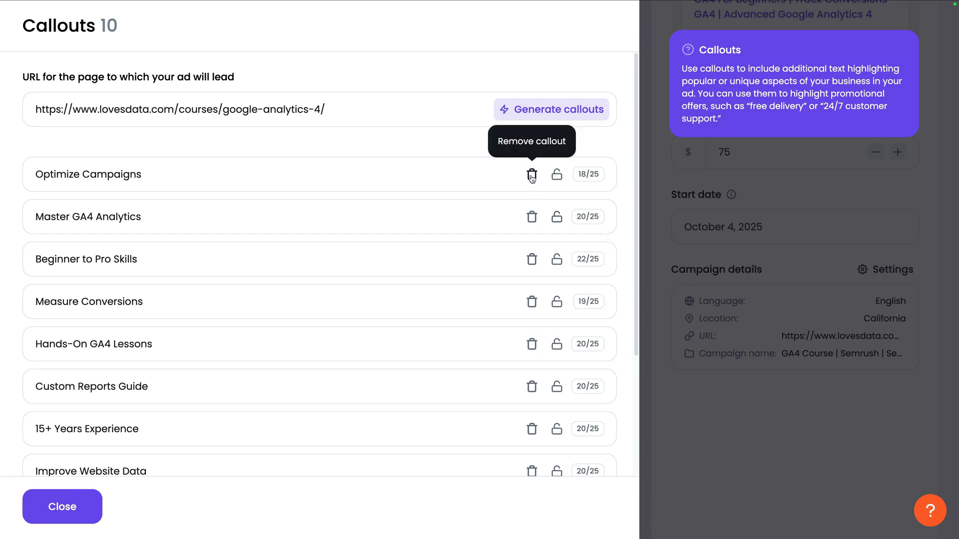
{"action": "left_click", "coordinate": [532, 174]}
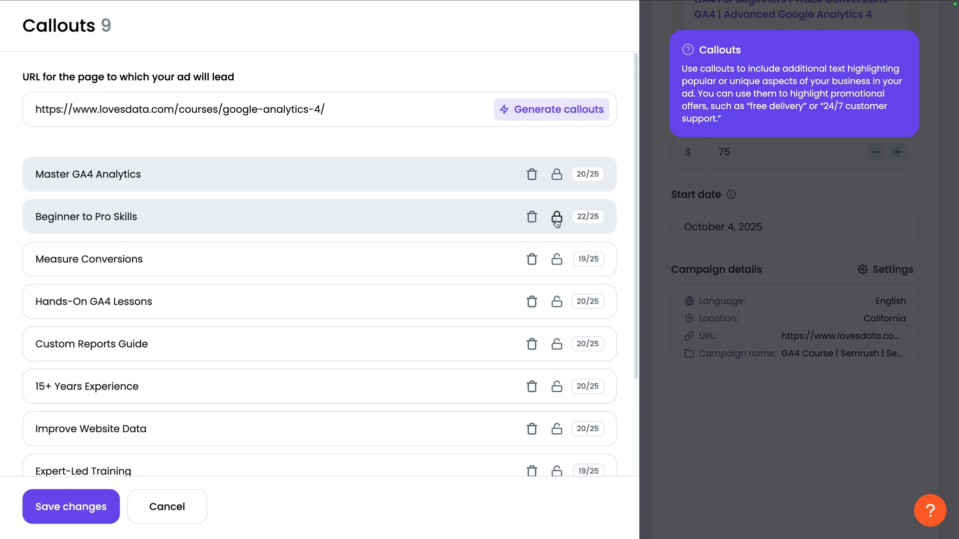
{"action": "left_click", "coordinate": [532, 259]}
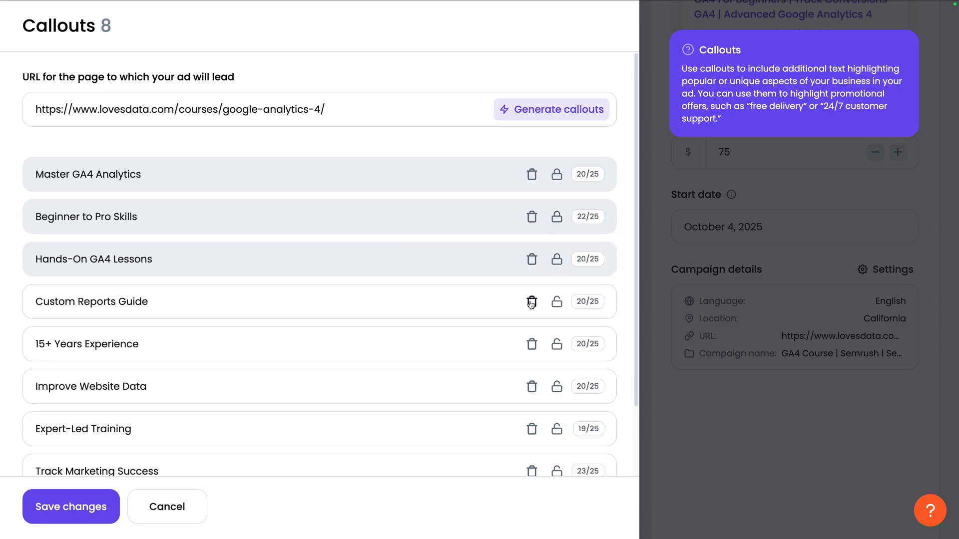
{"action": "left_click", "coordinate": [531, 301]}
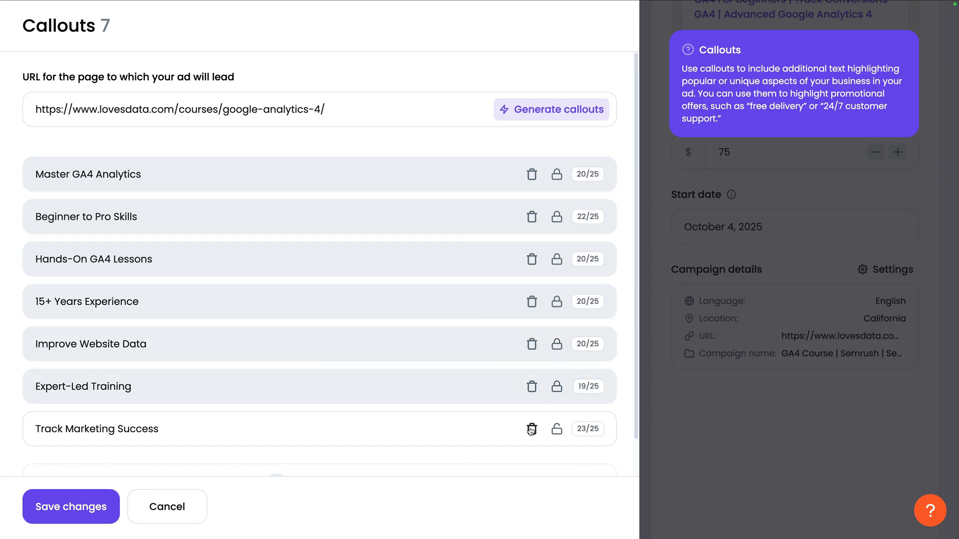
{"action": "left_click", "coordinate": [531, 429]}
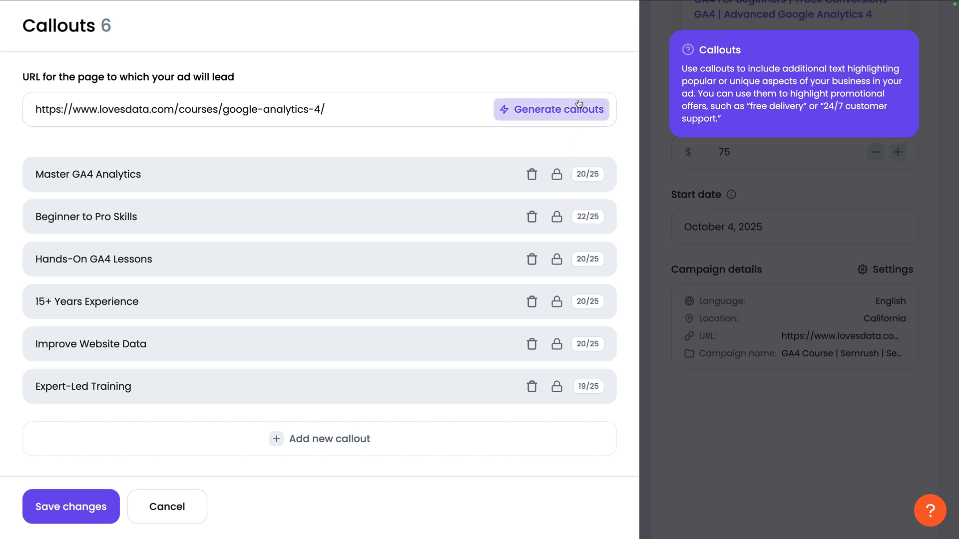
Generate eight new callouts, bringing the total to 14, and save.
{"action": "left_click", "coordinate": [558, 109]}
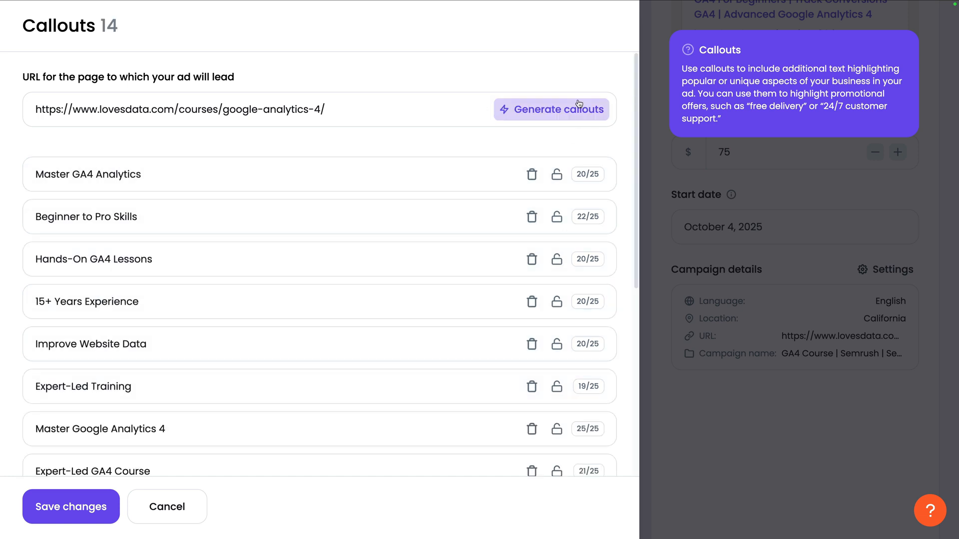
{"action": "mouse_move", "coordinate": [306, 308]}
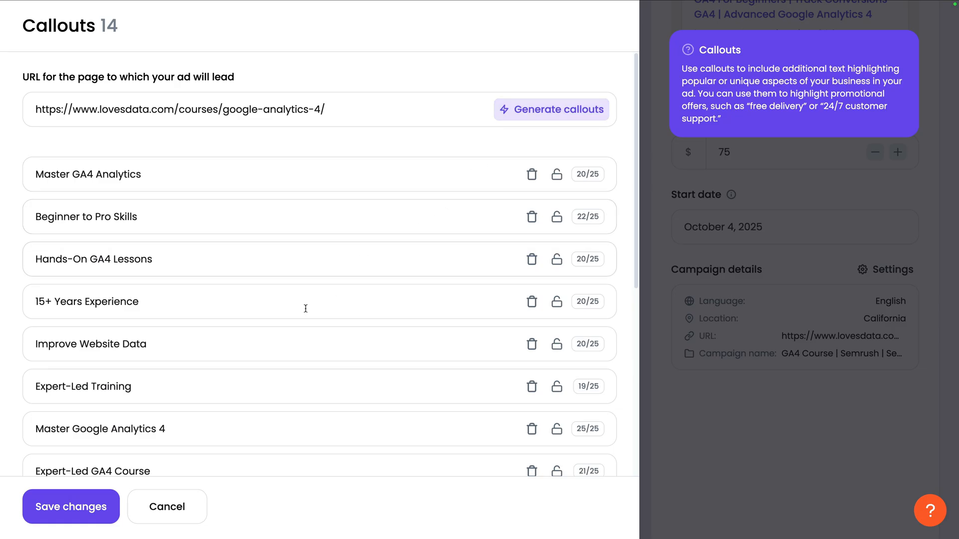
{"action": "left_click", "coordinate": [71, 507]}
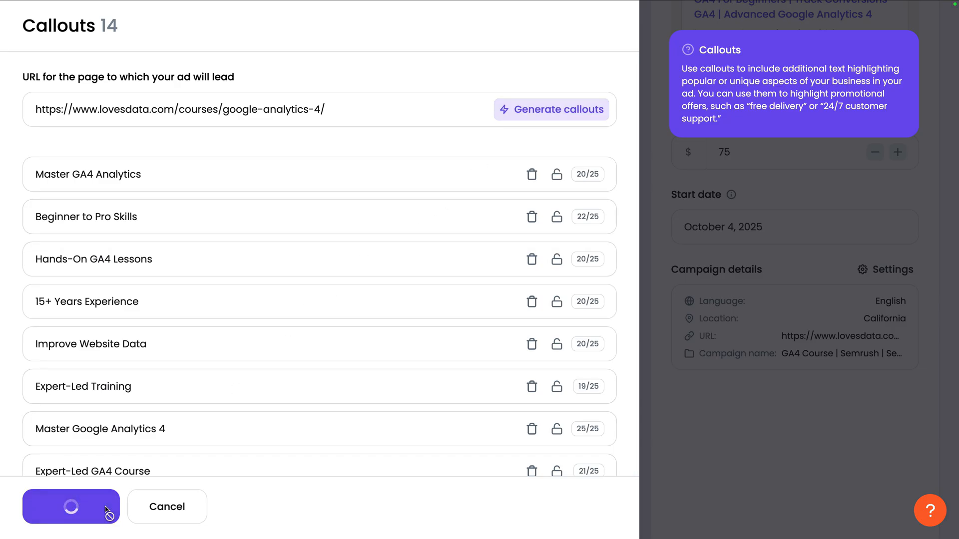
{"action": "left_click", "coordinate": [69, 507]}
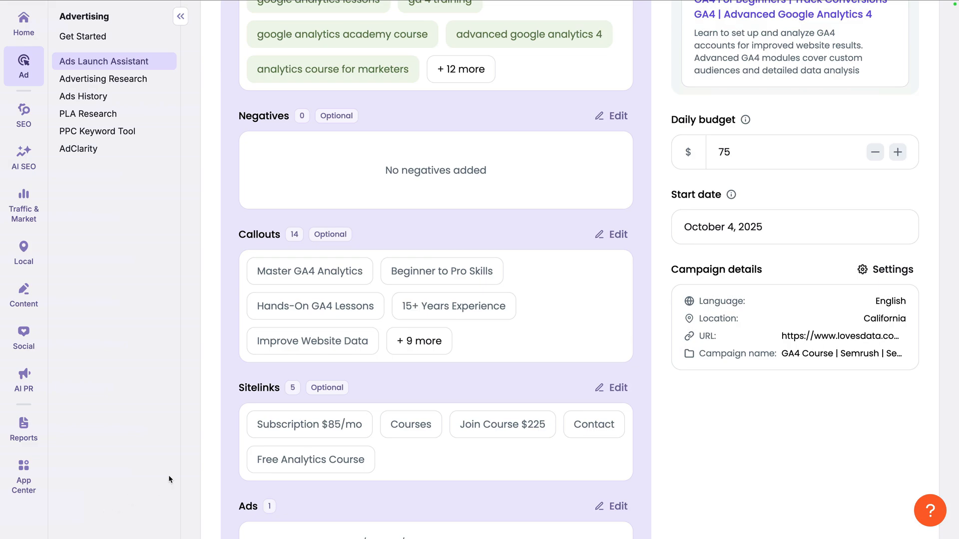
Launch the GA4 Course | Semrush | Search campaign from the review page.
{"action": "scroll", "scroll_direction": "down", "scroll_amount": 3}
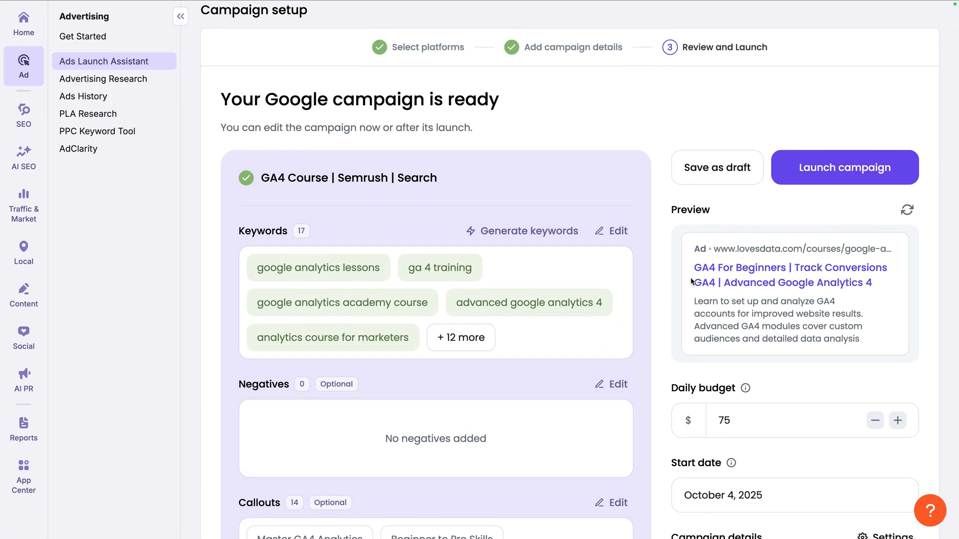
{"action": "left_click", "coordinate": [845, 168]}
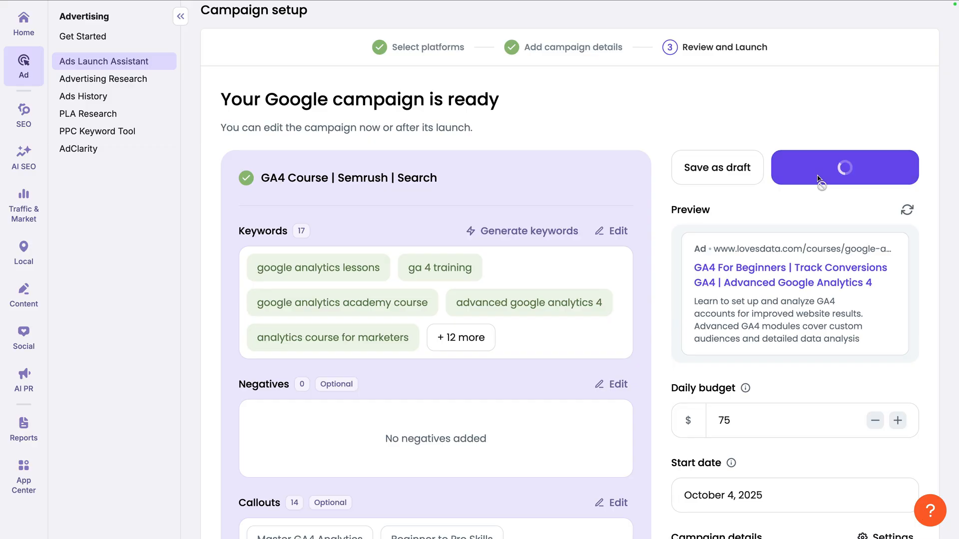